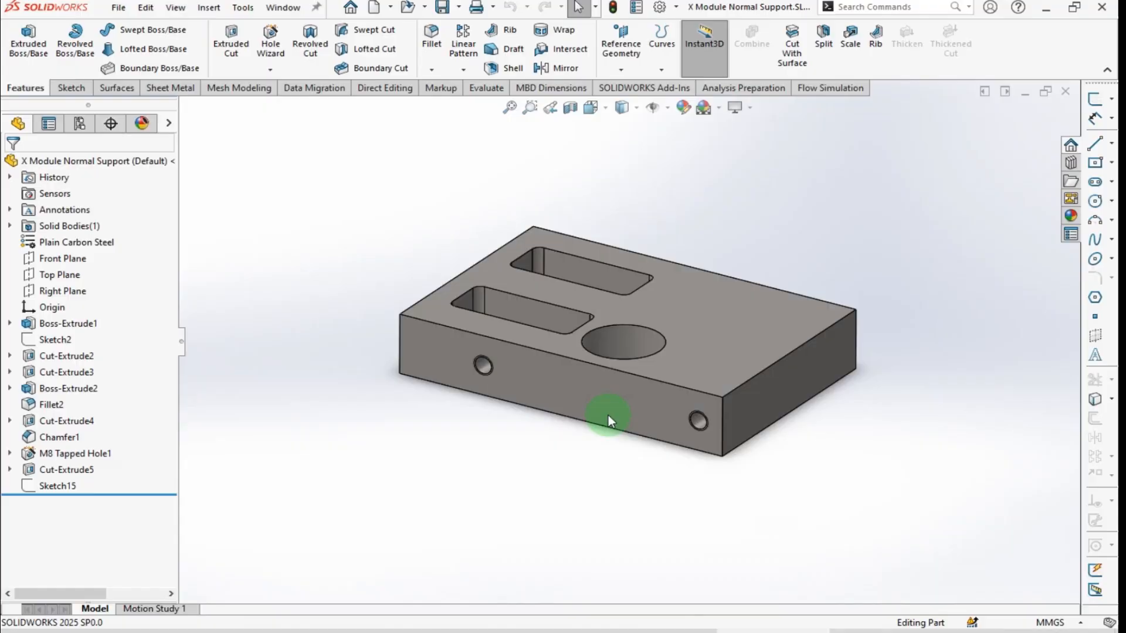
Orbit the support block and place a circle of radius about 2.98 beside the existing hole.
drag(607, 420, 415, 431)
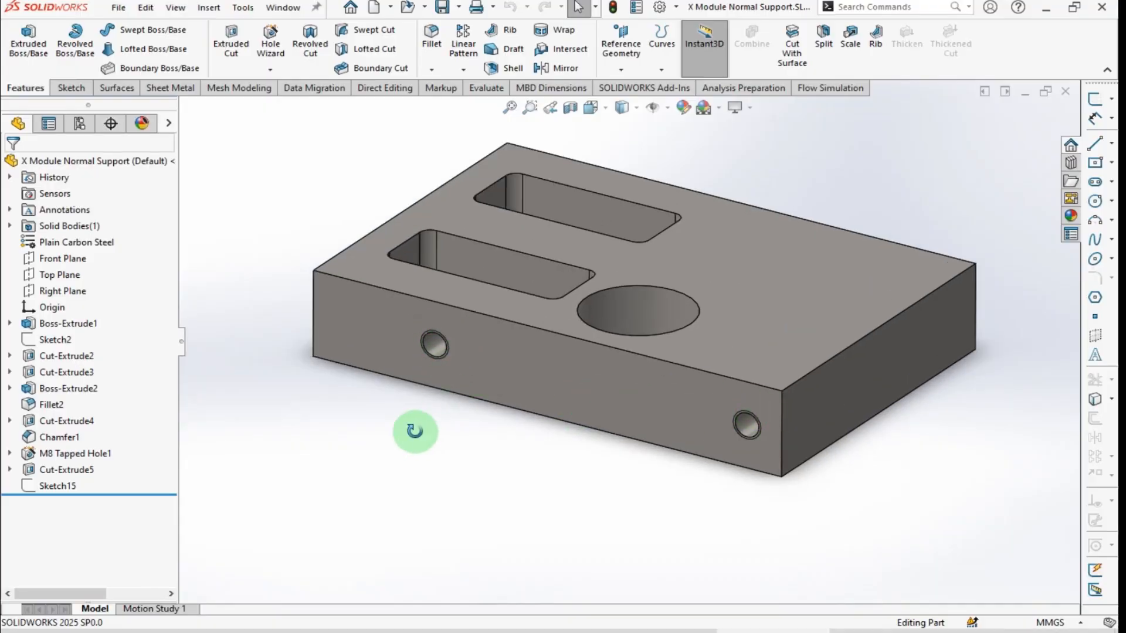
drag(415, 432, 562, 429)
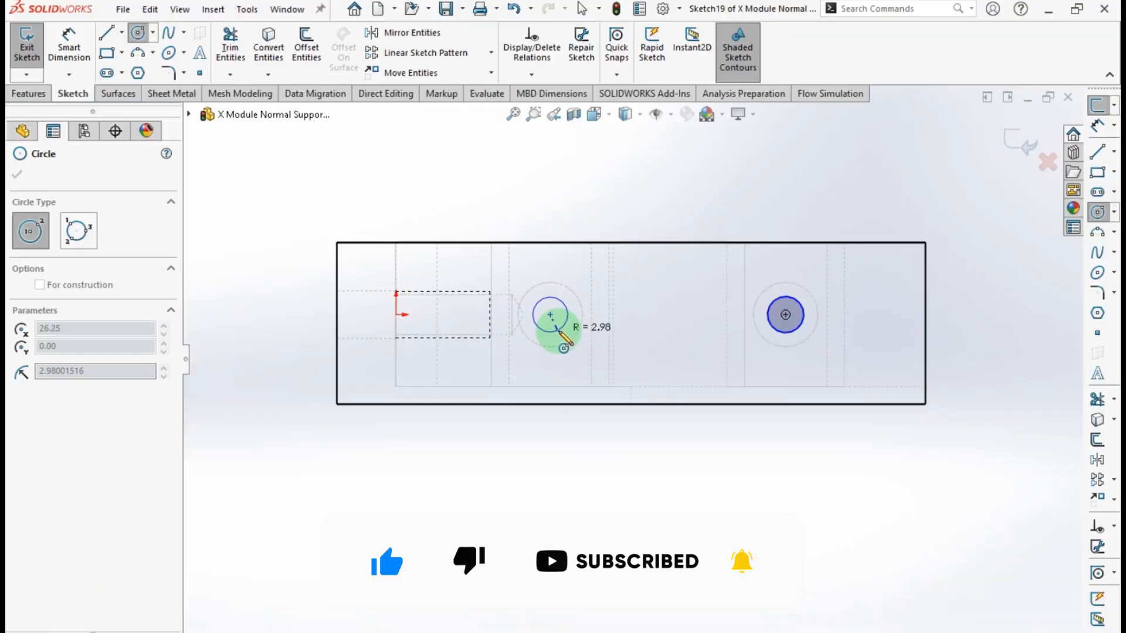
click(26, 47)
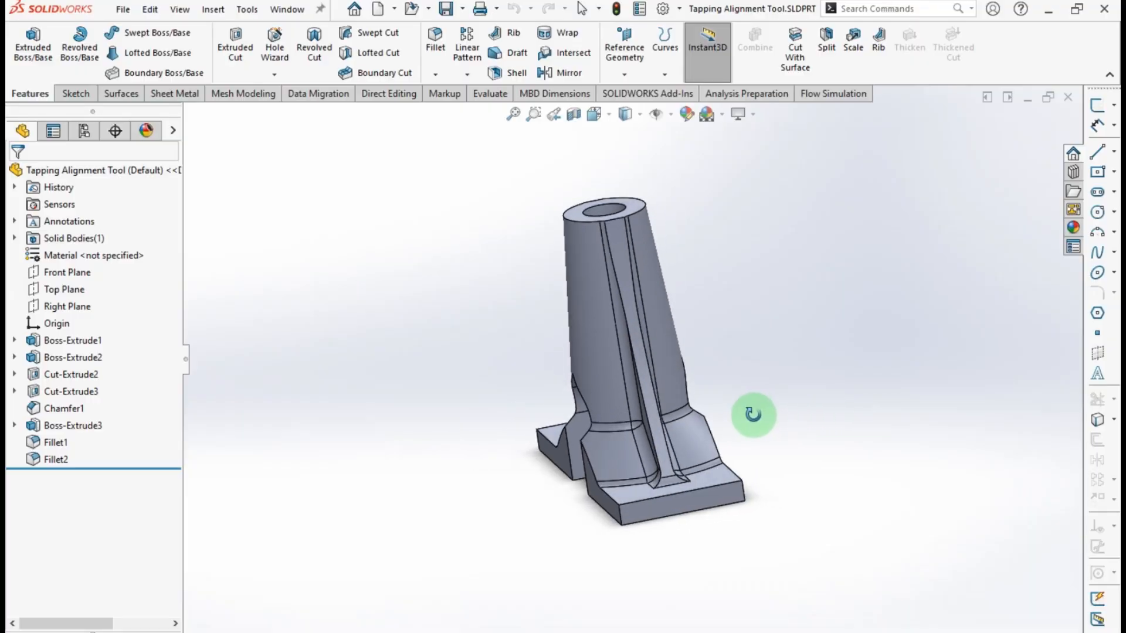
Orbit the Tapping Alignment Tool part to inspect its extrudes, cuts, chamfer and fillets.
drag(754, 415, 445, 477)
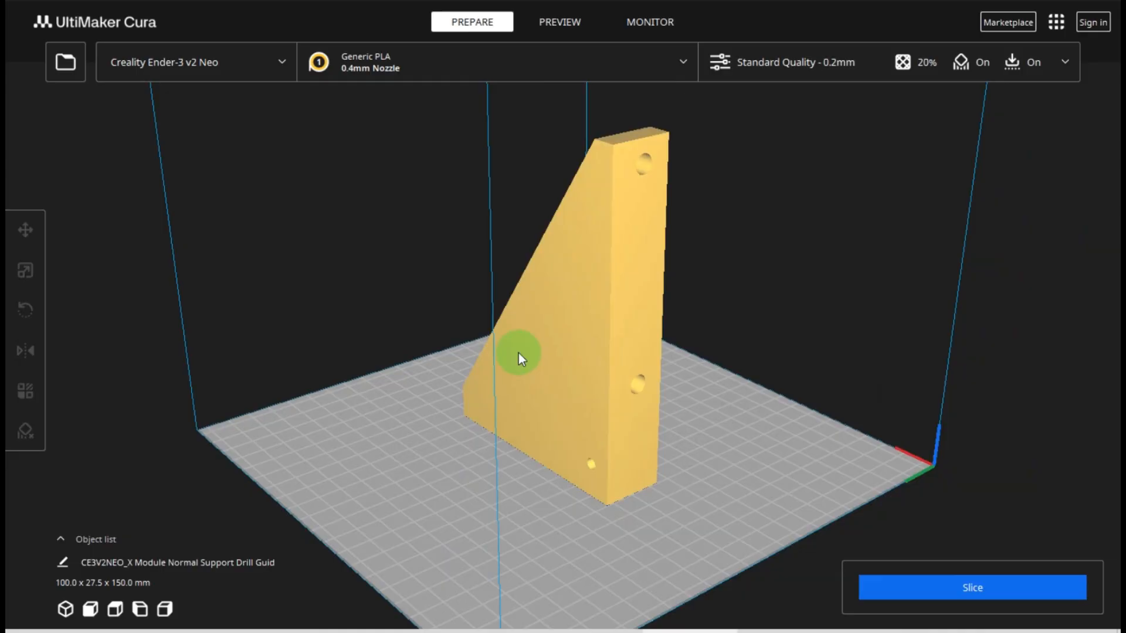
Rotate the drill guide flat onto the build plate, giving 100 × 150 × 27.5 mm.
click(25, 310)
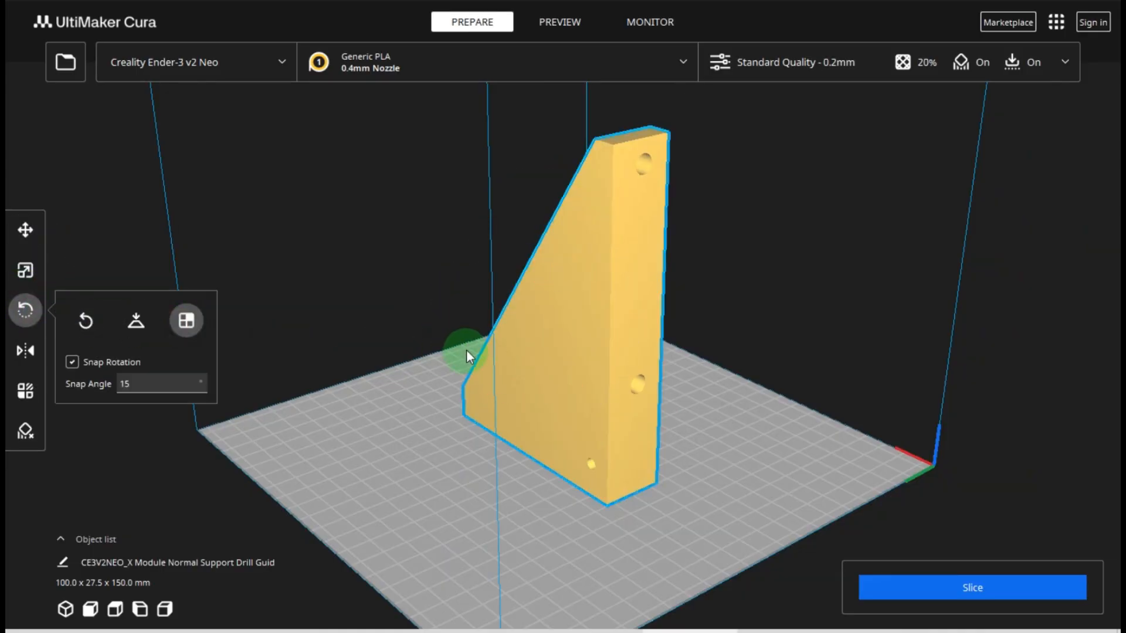
drag(463, 348, 756, 326)
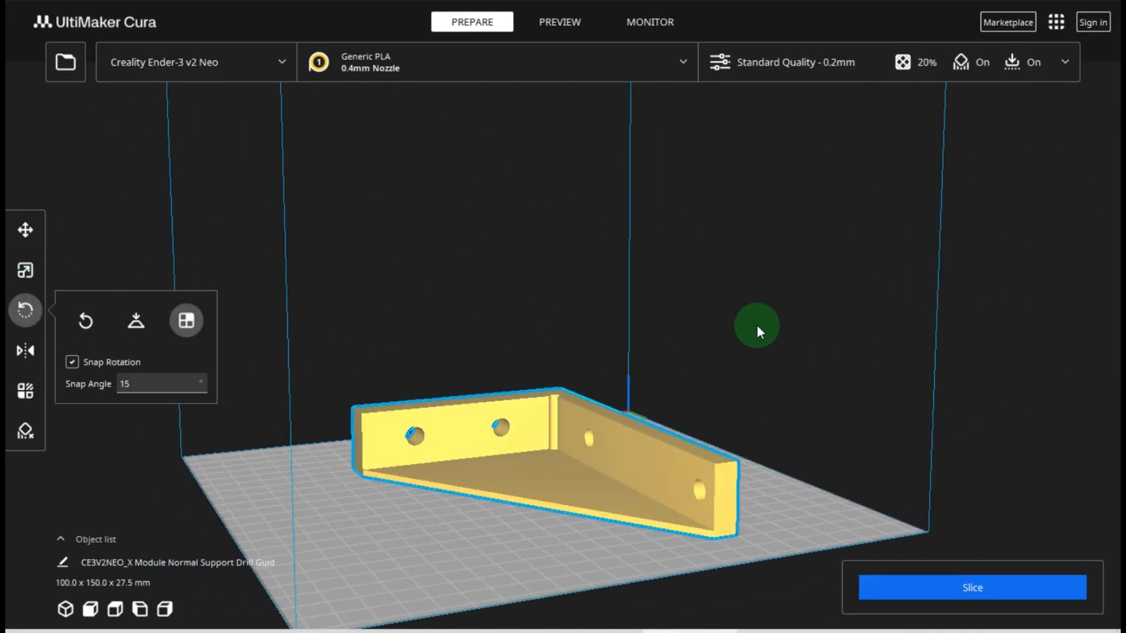